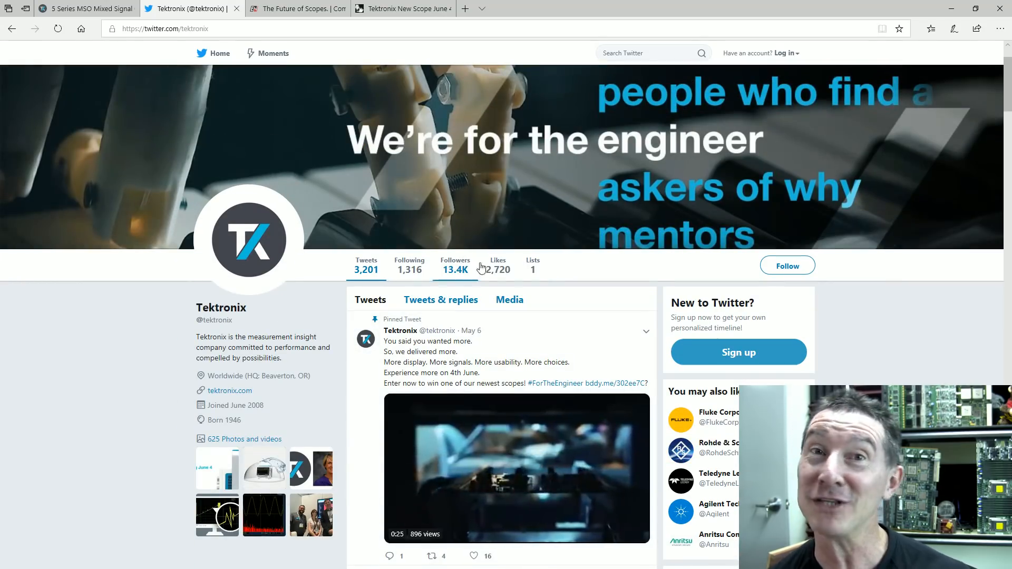
Step: Play the pinned Tektronix teaser video, seek to about 1:30, then reach the 'Coming June 4' tweet
{"action": "scroll", "scroll_direction": "down", "scroll_amount": 3}
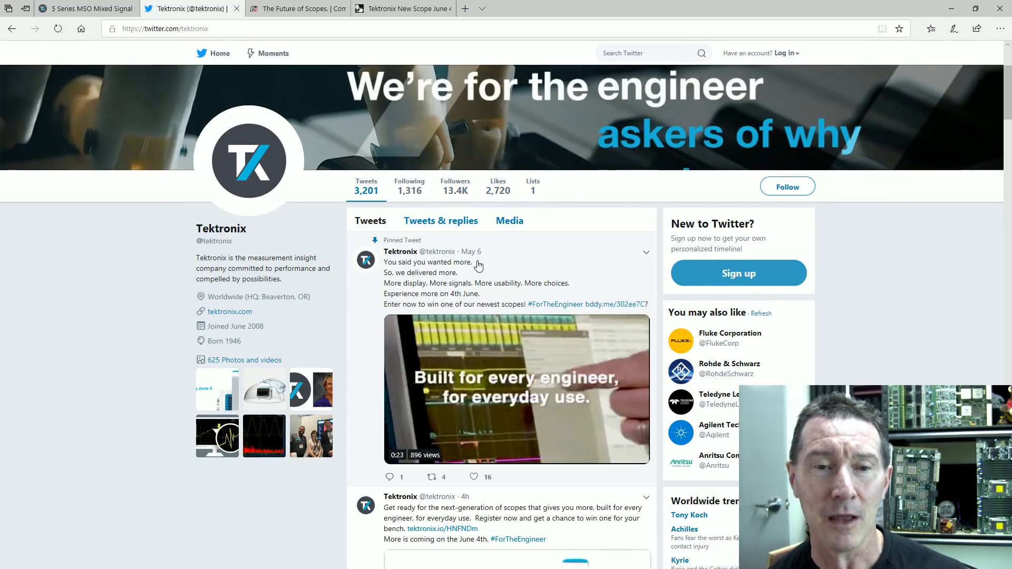
{"action": "scroll", "scroll_direction": "down", "scroll_amount": 3}
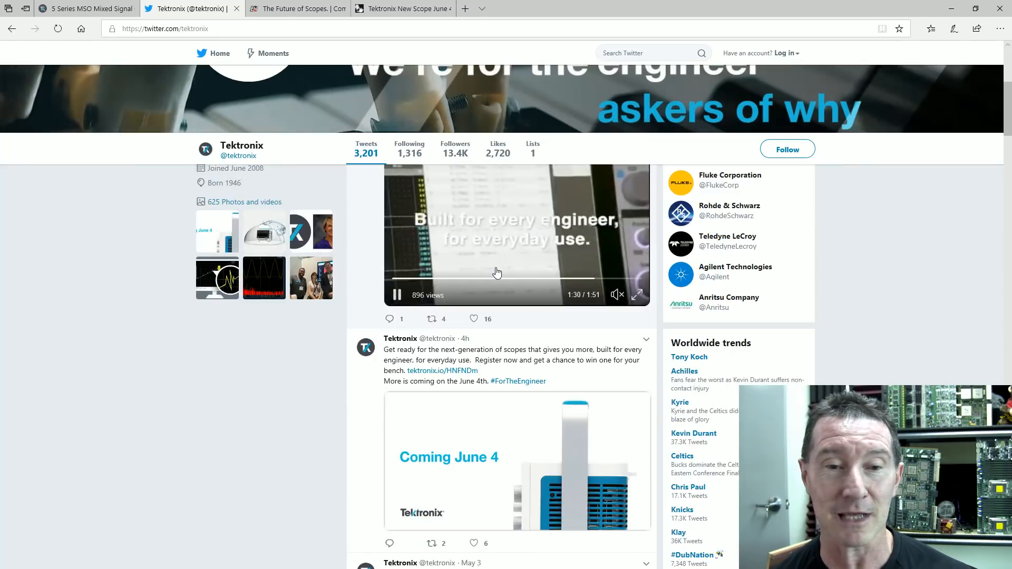
{"action": "scroll", "scroll_direction": "up", "scroll_amount": 3}
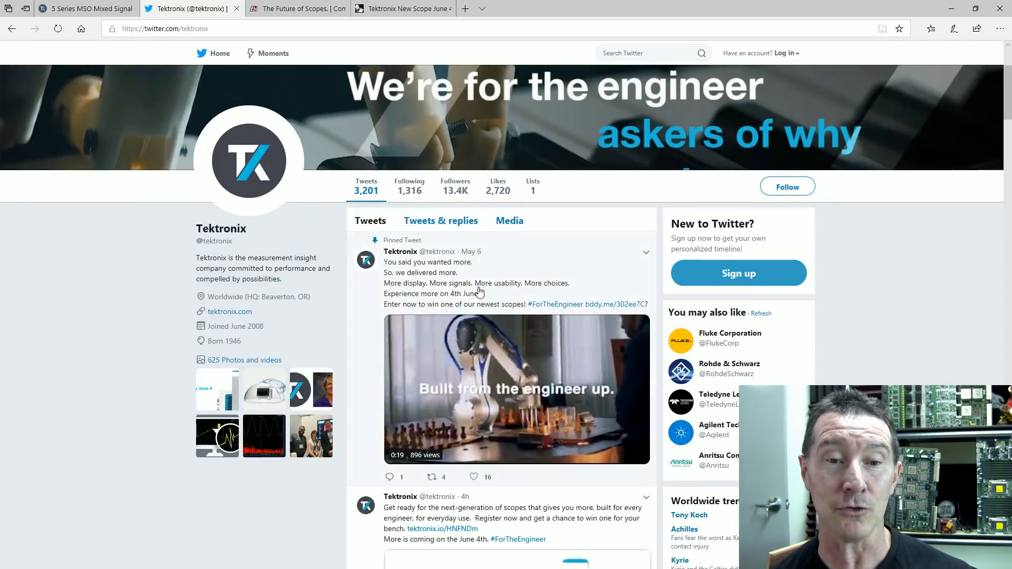
{"action": "scroll", "scroll_direction": "down", "scroll_amount": 3}
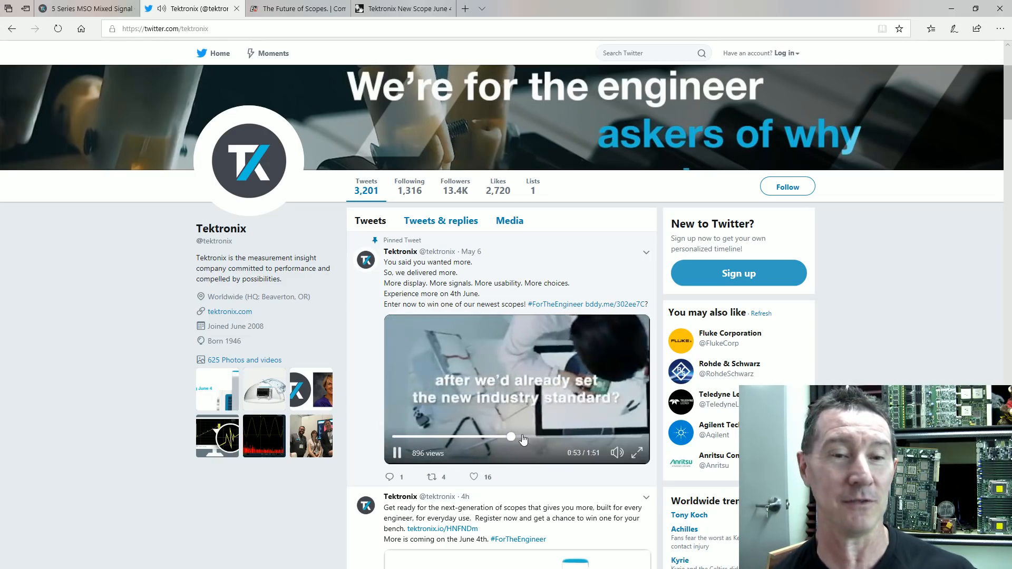
{"action": "left_click_drag", "start_coordinate": [513, 436], "coordinate": [539, 436]}
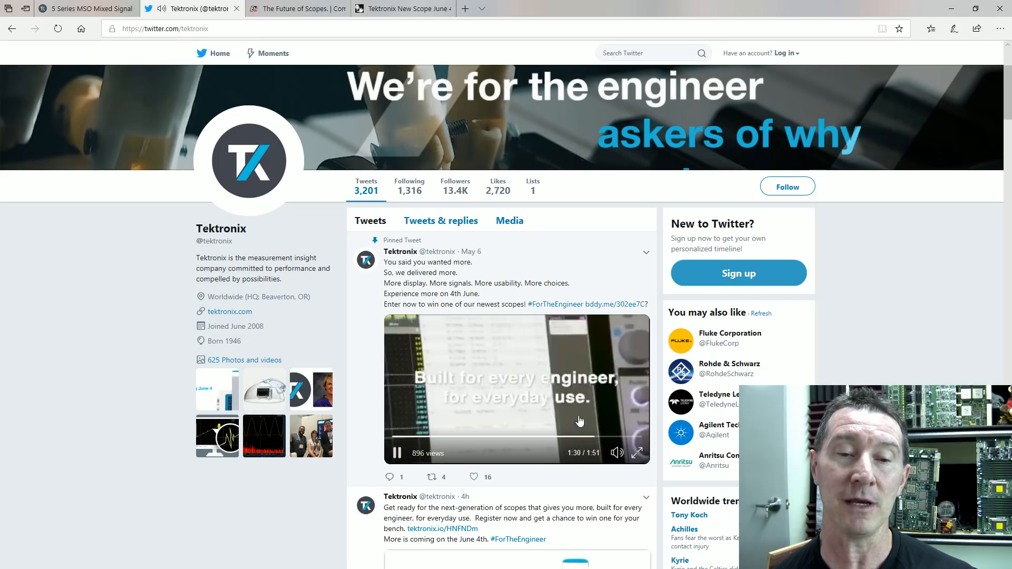
{"action": "scroll", "scroll_direction": "down", "scroll_amount": 3}
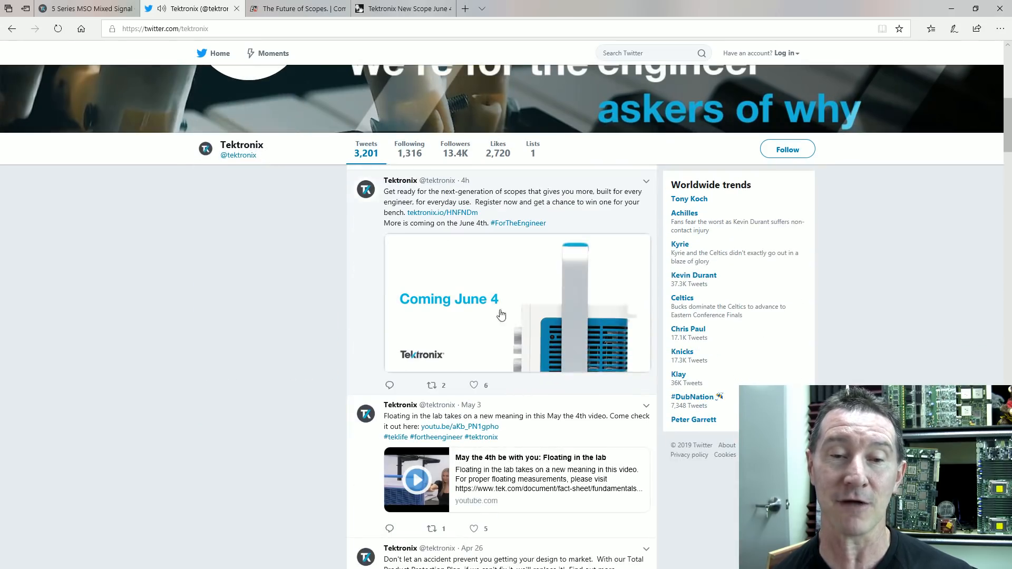
Step: Review the EEVblog thread's teaser screenshots and shelving reply, then bring up the Entest article
{"action": "left_click", "coordinate": [397, 9]}
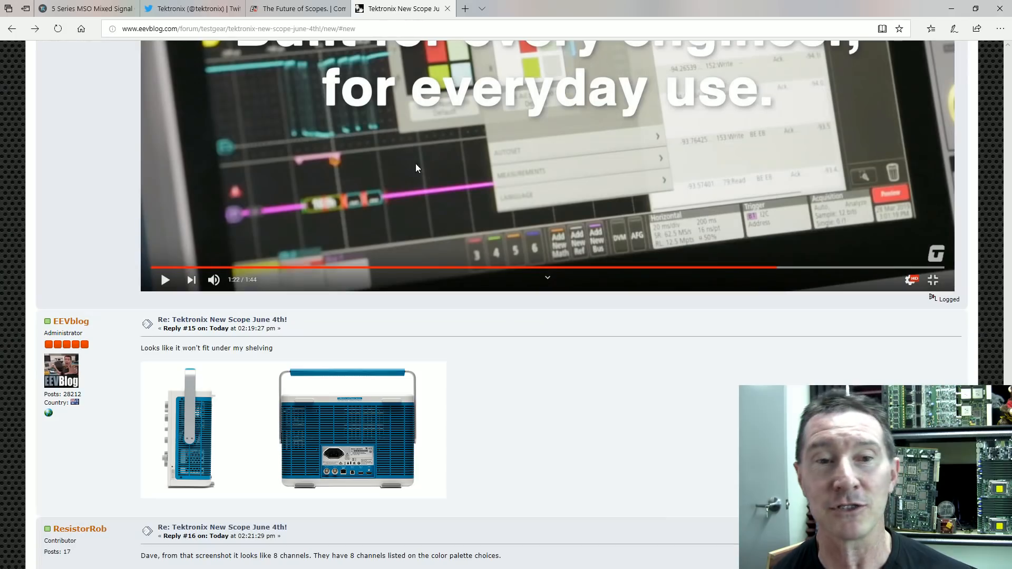
{"action": "mouse_move", "coordinate": [189, 416]}
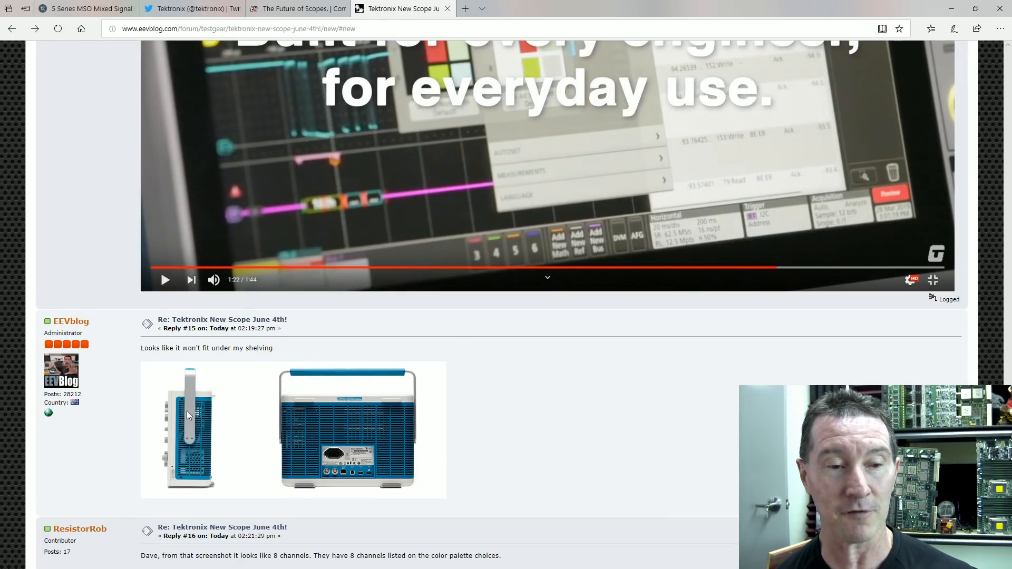
{"action": "mouse_move", "coordinate": [222, 434]}
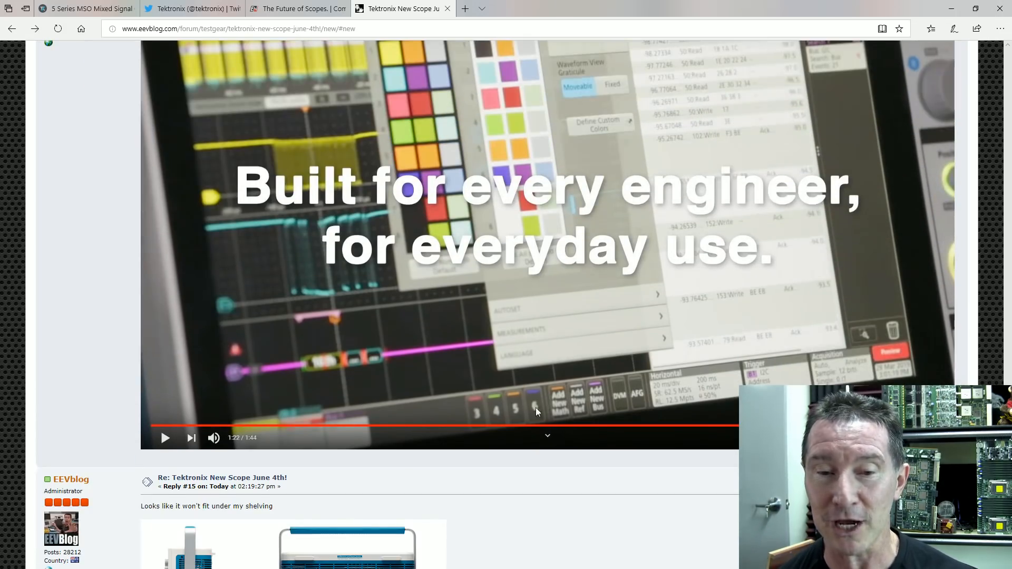
{"action": "mouse_move", "coordinate": [439, 401]}
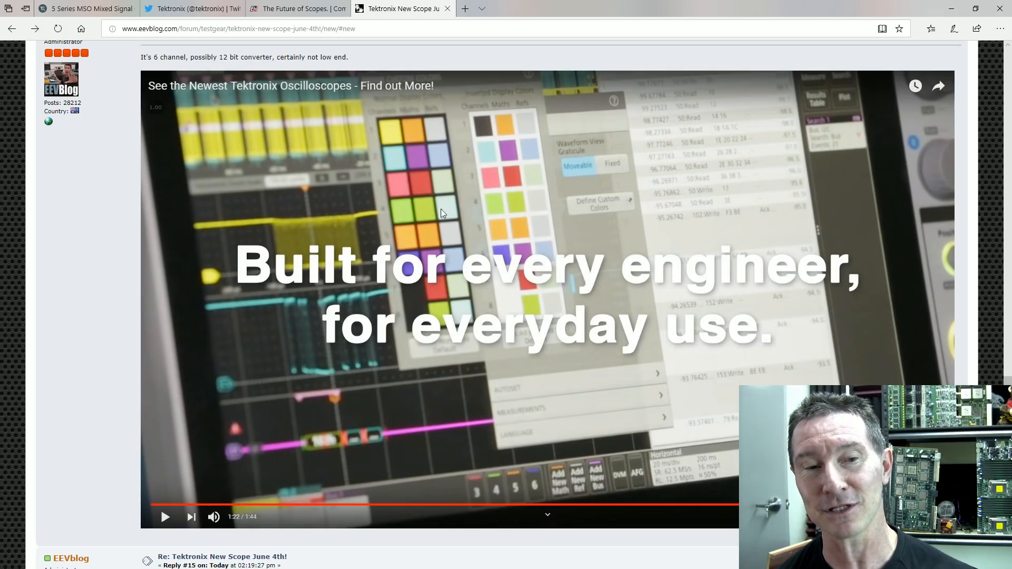
{"action": "scroll", "scroll_direction": "down", "scroll_amount": 3}
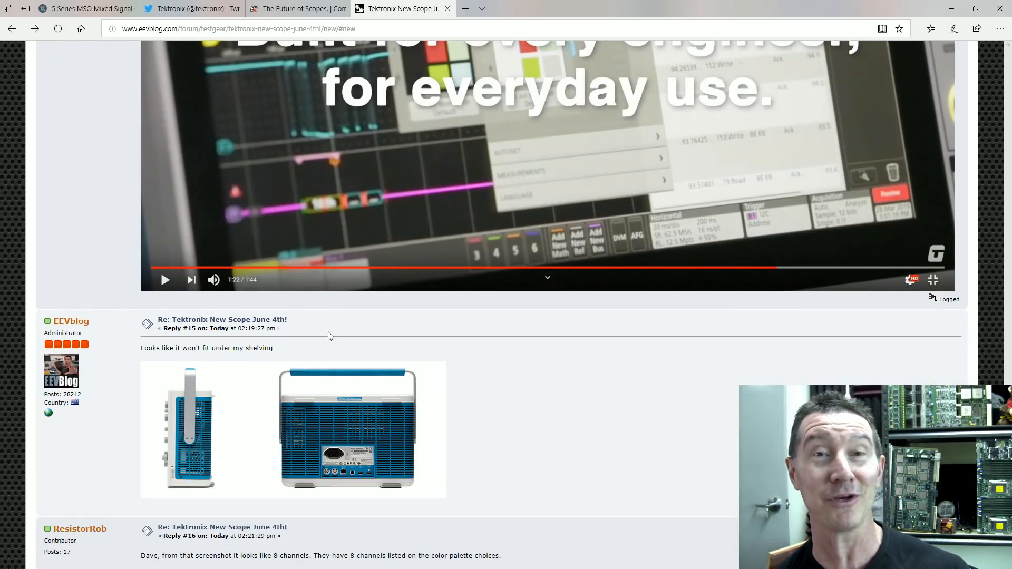
{"action": "left_click", "coordinate": [296, 8]}
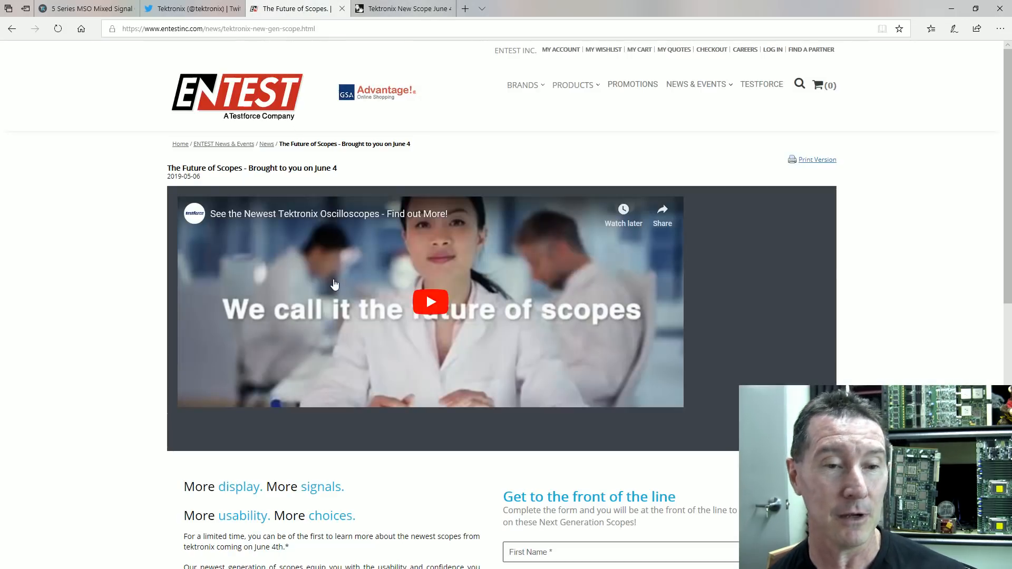
Step: Scroll the Entest page past the video to the promo text, scope photos and sign-up form
{"action": "scroll", "scroll_direction": "down", "scroll_amount": 3}
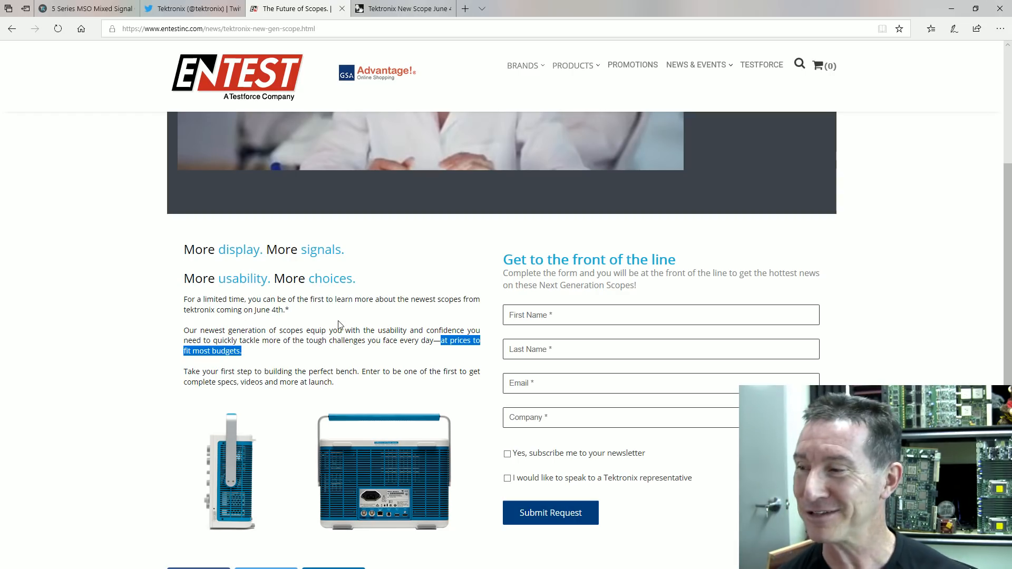
{"action": "mouse_move", "coordinate": [361, 273]}
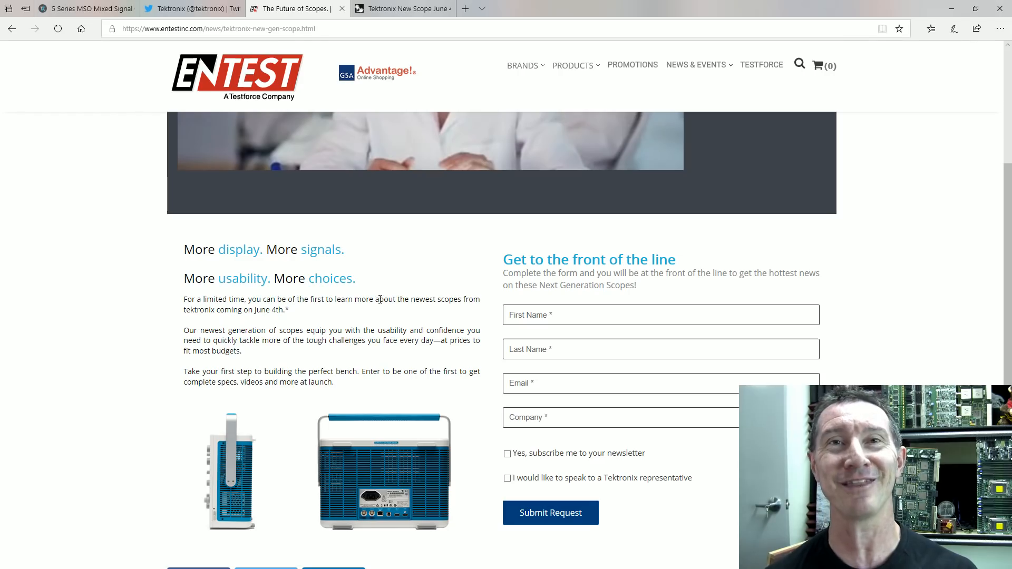
{"action": "mouse_move", "coordinate": [402, 8]}
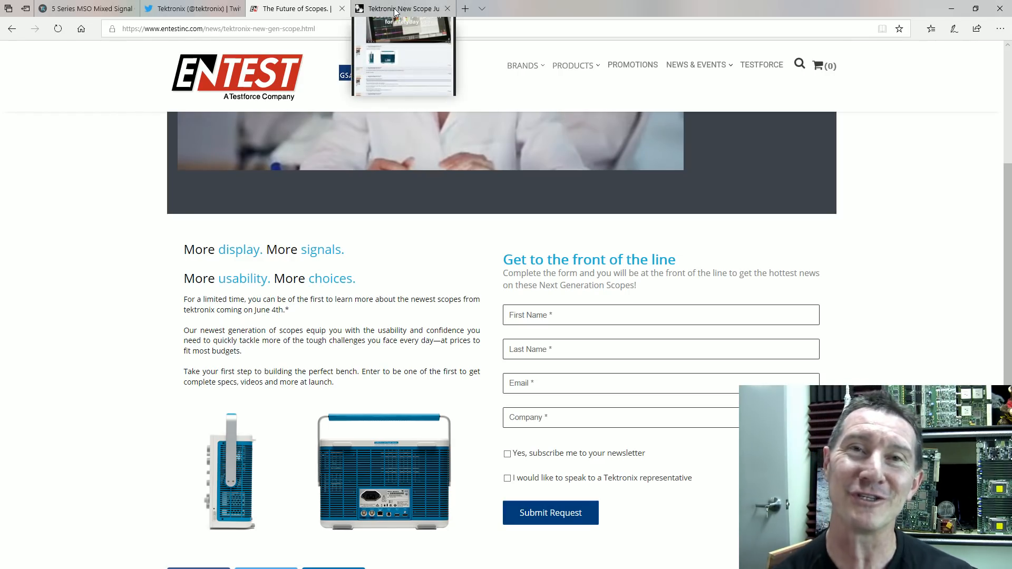
{"action": "mouse_move", "coordinate": [352, 273]}
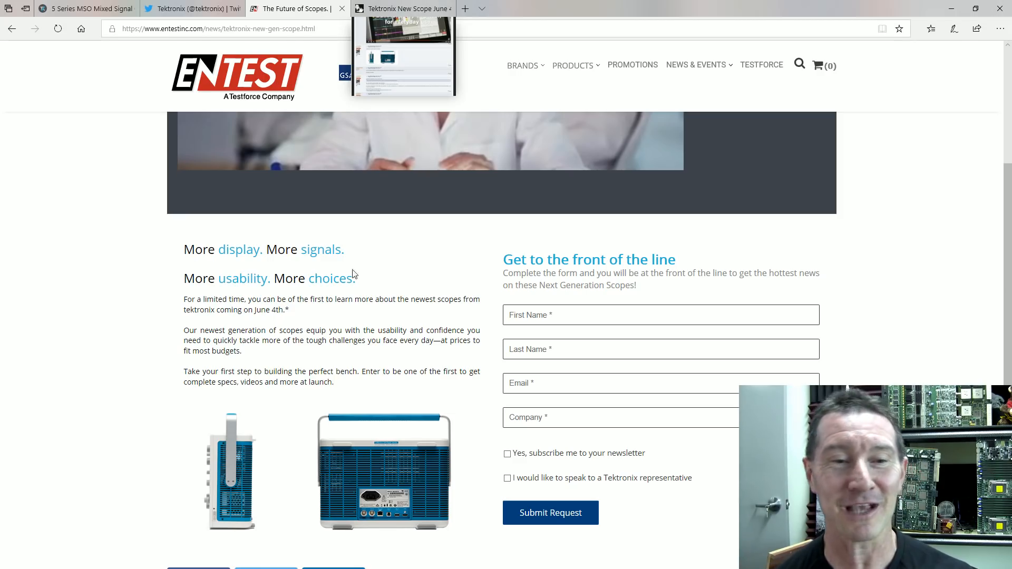
{"action": "scroll", "scroll_direction": "down", "scroll_amount": 3}
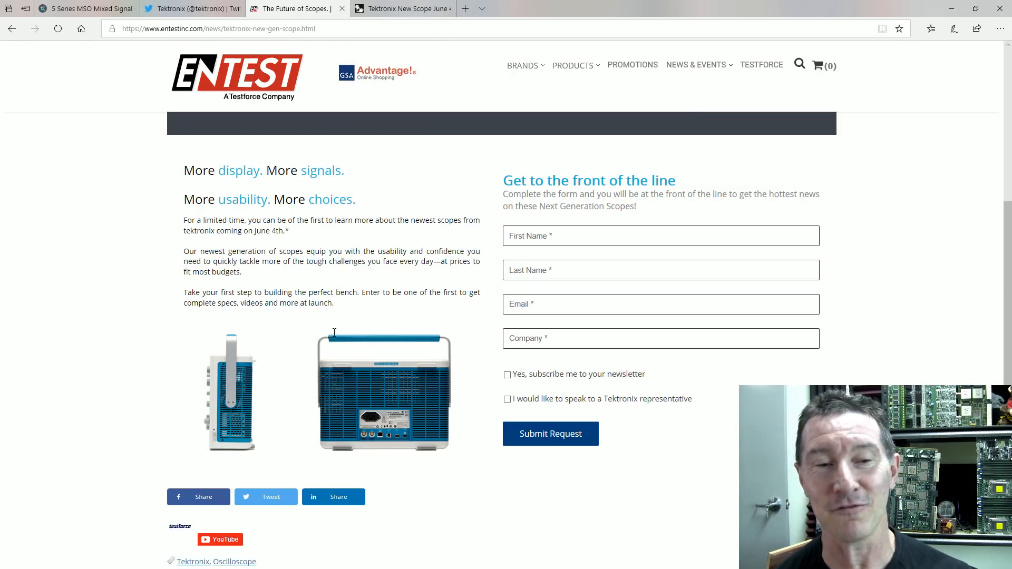
{"action": "mouse_move", "coordinate": [354, 71]}
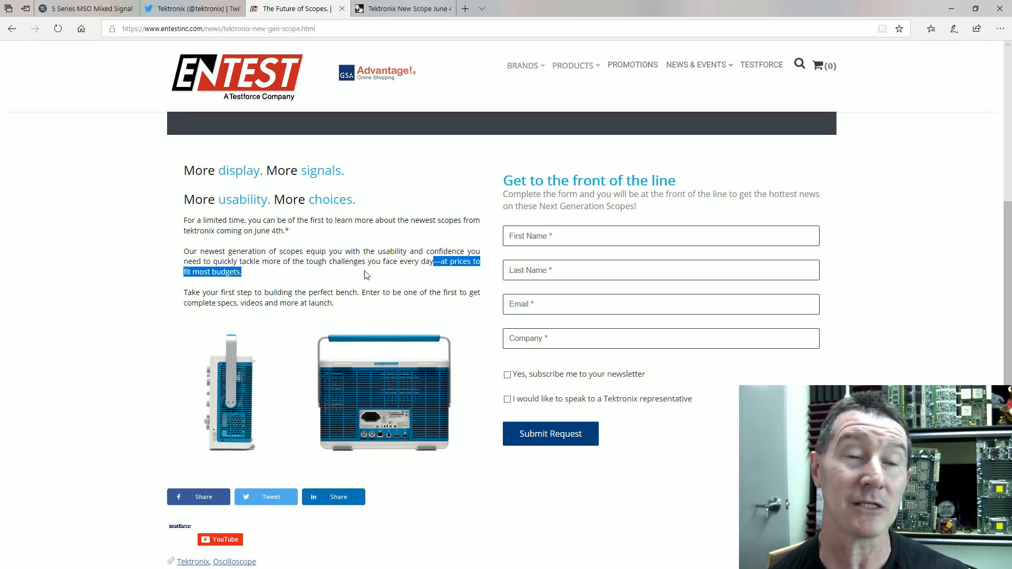
{"action": "mouse_move", "coordinate": [130, 300]}
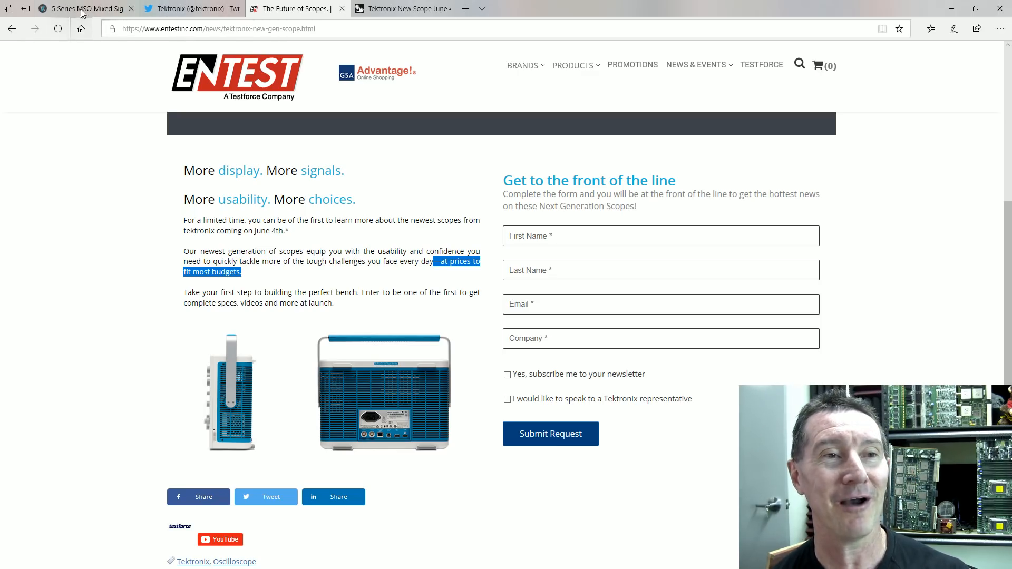
{"action": "mouse_move", "coordinate": [82, 9]}
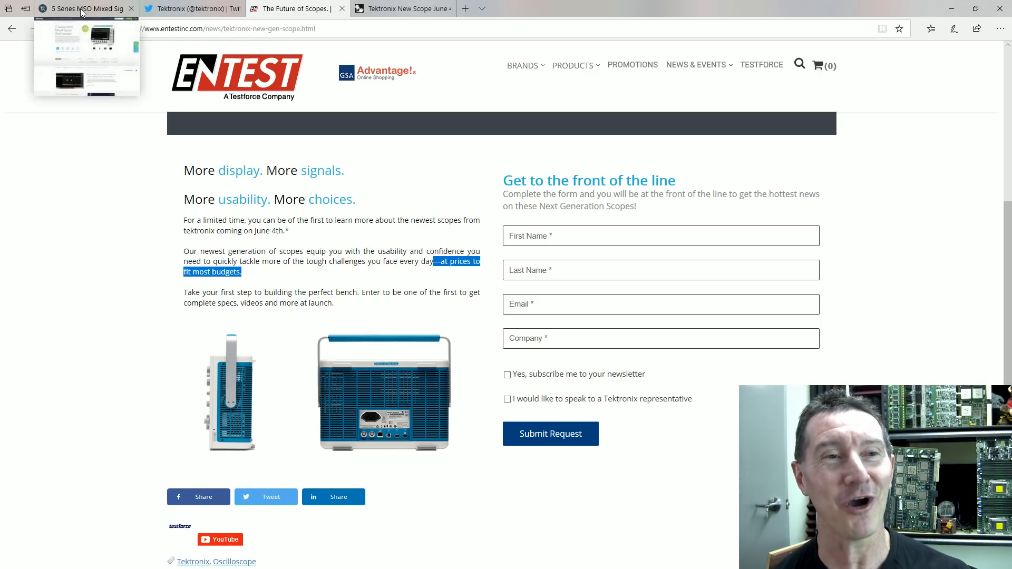
Step: Move from the Entest price-promise text to the Tektronix 5 Series MSO product page
{"action": "left_click", "coordinate": [84, 9]}
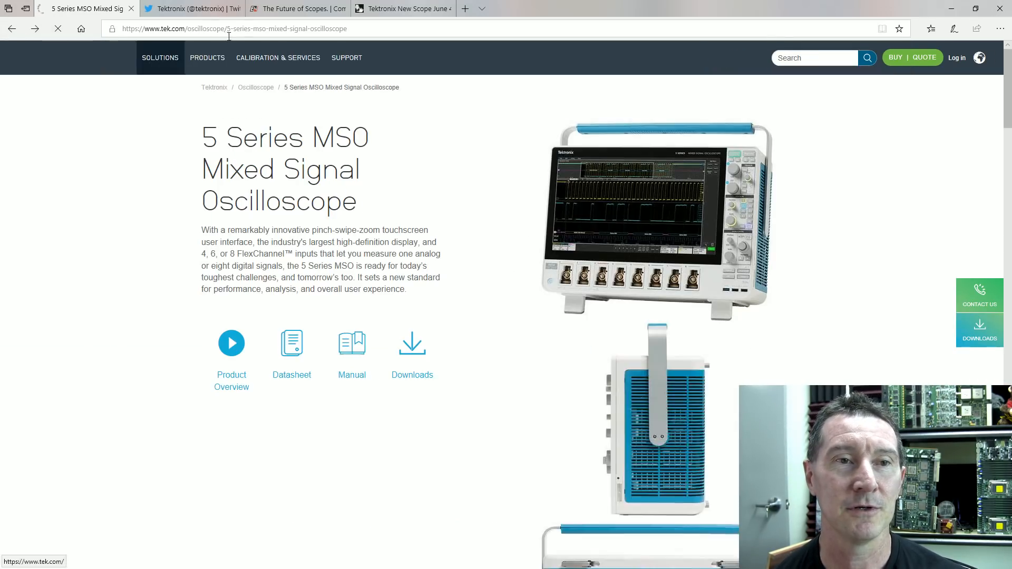
Step: Change the tek.com URL from 5-series to 4-series, revealing the 4 Series MSO login page
{"action": "left_click", "coordinate": [232, 29]}
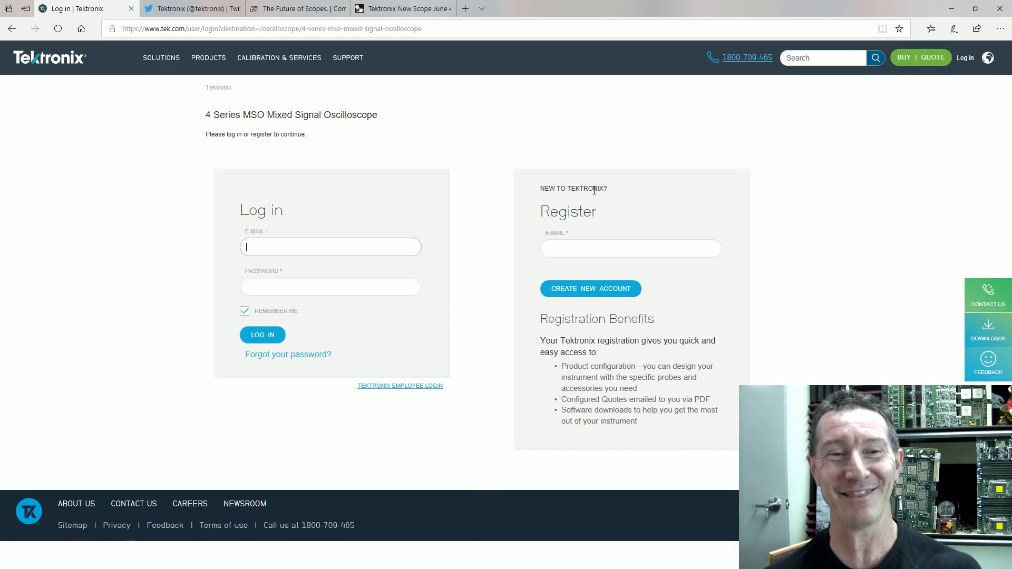
{"action": "mouse_move", "coordinate": [303, 96]}
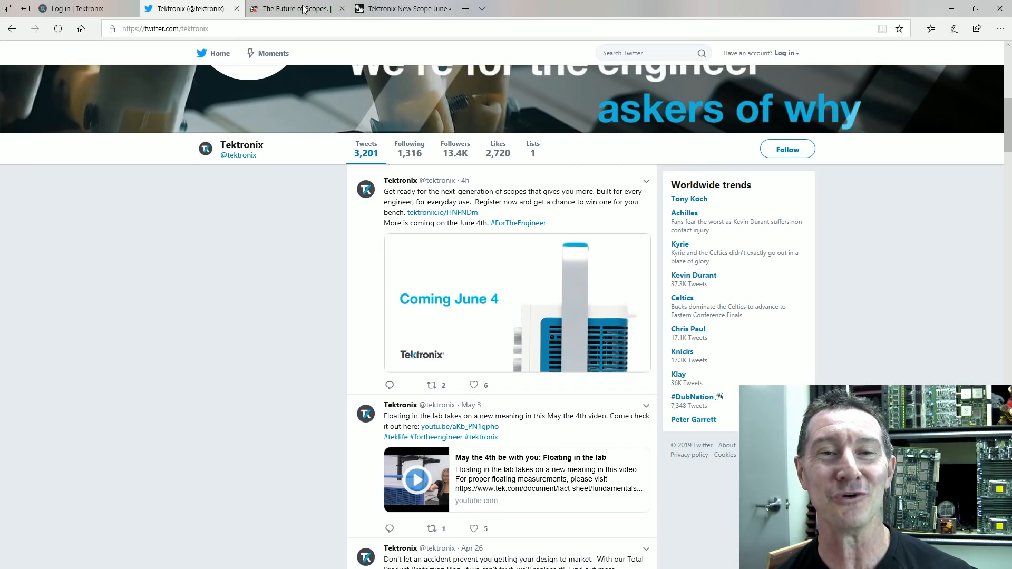
Step: Return to the EEVblog forum thread with the teaser still and shelving reply
{"action": "left_click", "coordinate": [401, 9]}
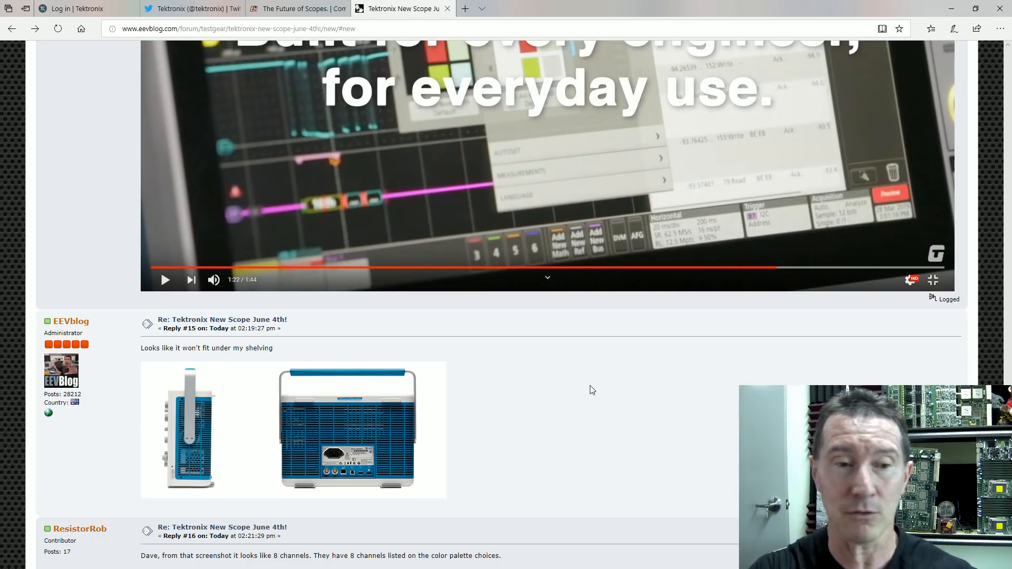
{"action": "mouse_move", "coordinate": [538, 427]}
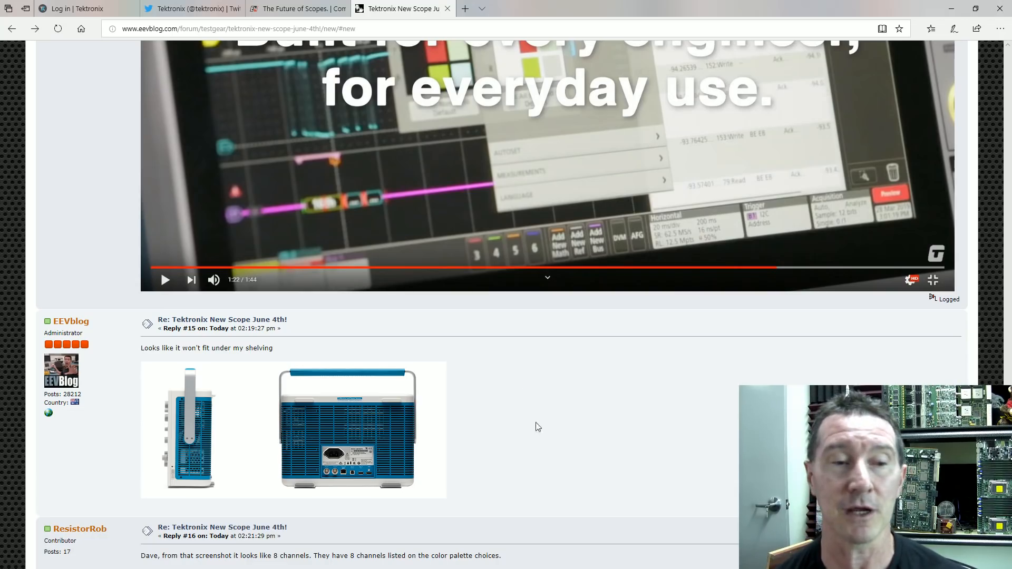
{"action": "left_click", "coordinate": [298, 8]}
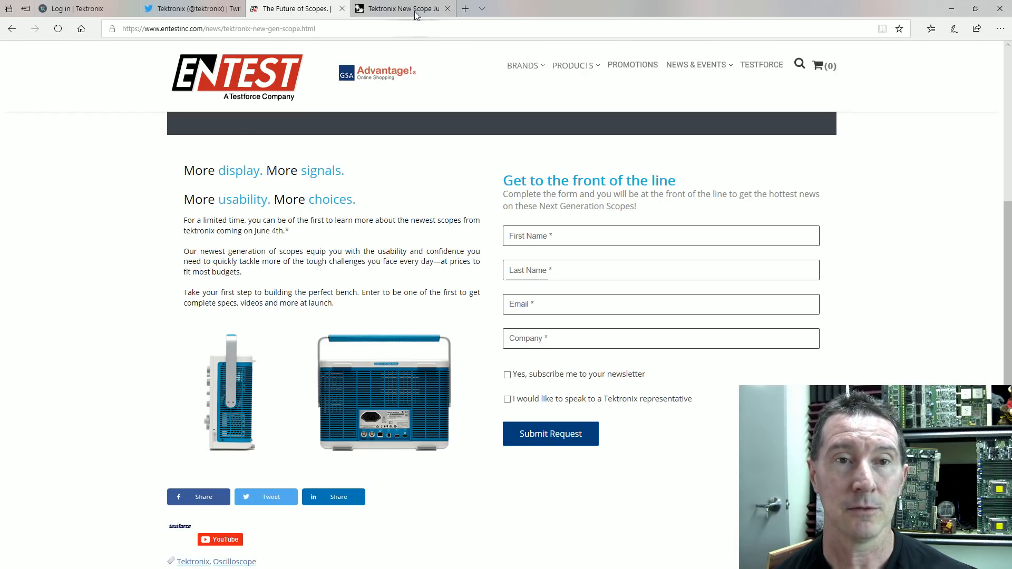
{"action": "left_click", "coordinate": [401, 9]}
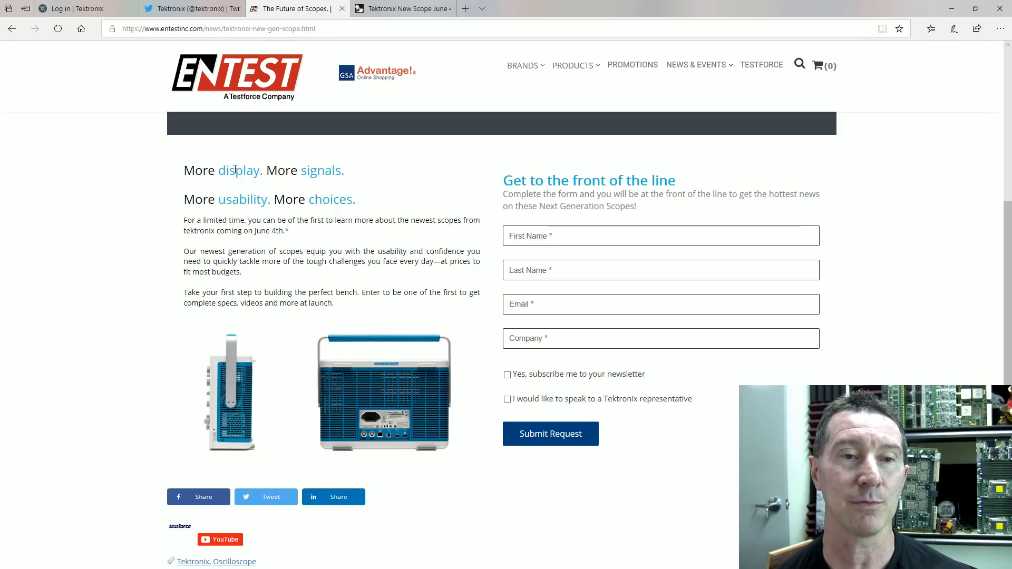
{"action": "mouse_move", "coordinate": [356, 206]}
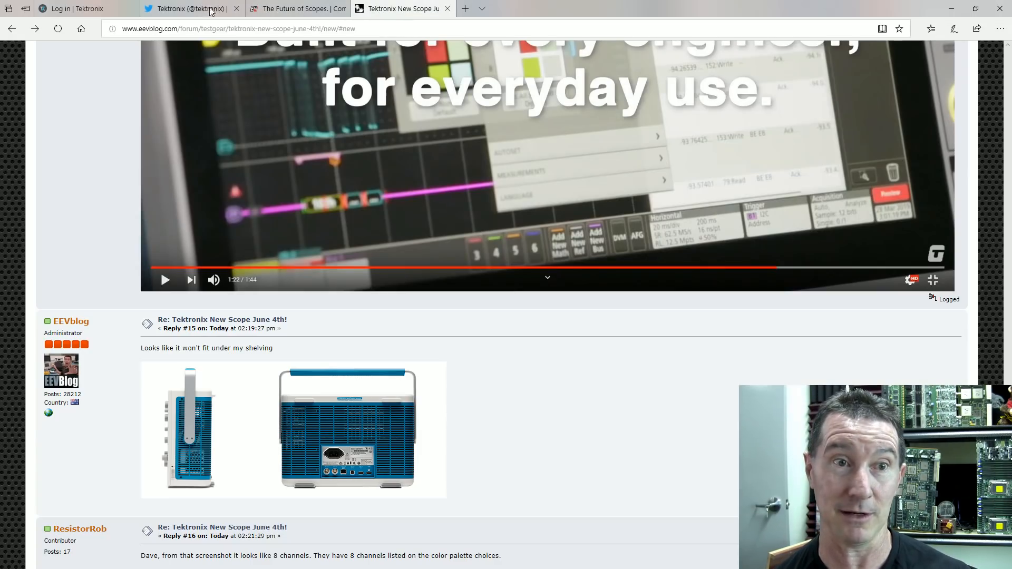
Step: Scroll the Tektronix Twitter feed past 'Coming June 4' to the May 4th floating-measurements post
{"action": "left_click", "coordinate": [188, 9]}
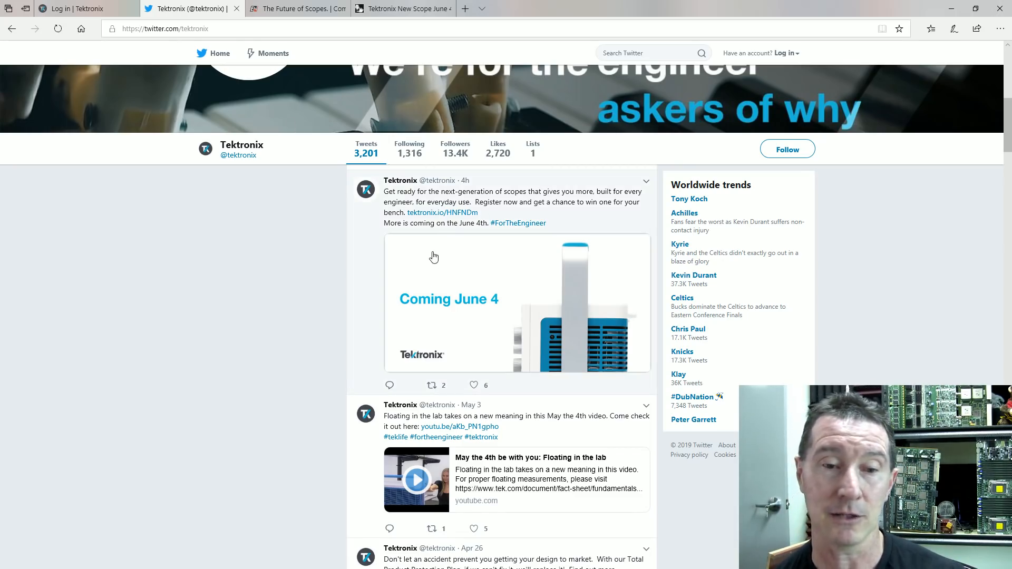
{"action": "scroll", "scroll_direction": "down", "scroll_amount": 3}
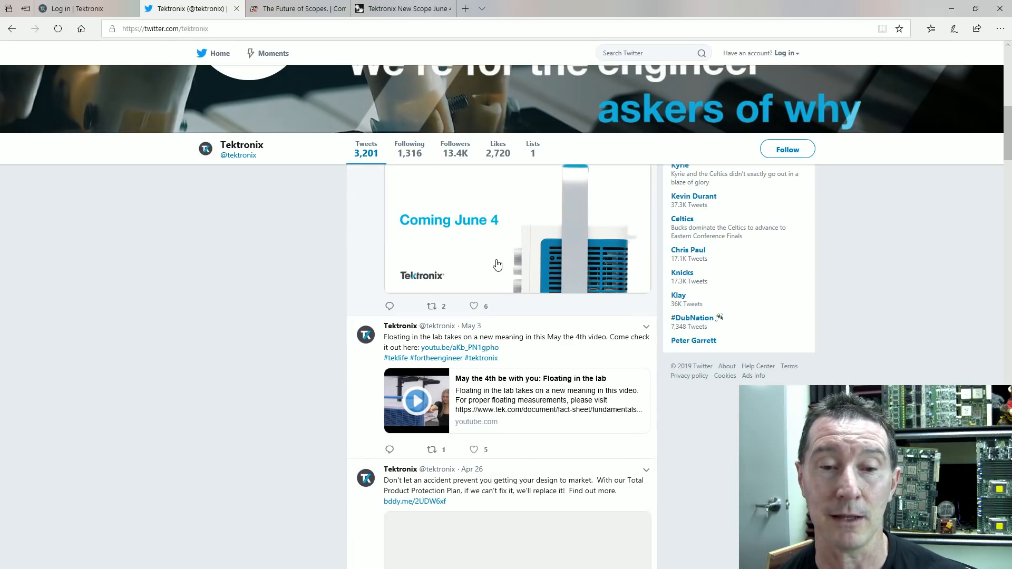
{"action": "mouse_move", "coordinate": [375, 295]}
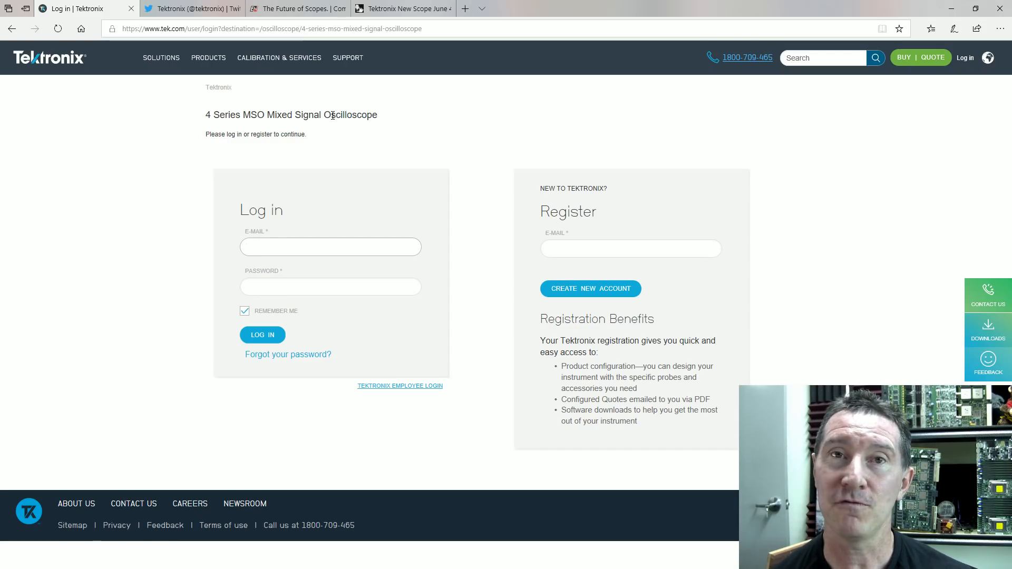
{"action": "left_click", "coordinate": [330, 246]}
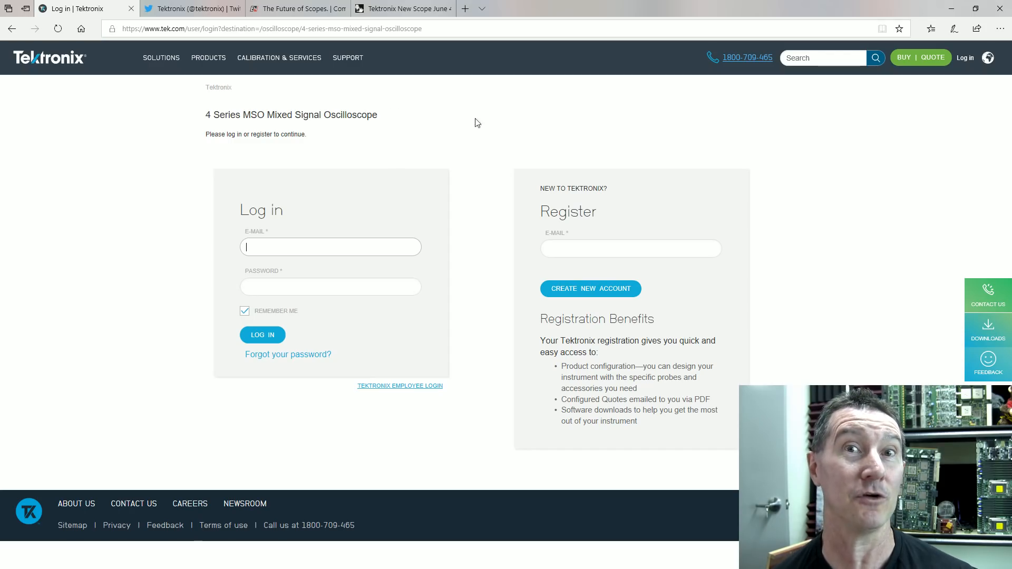
{"action": "mouse_move", "coordinate": [407, 133]}
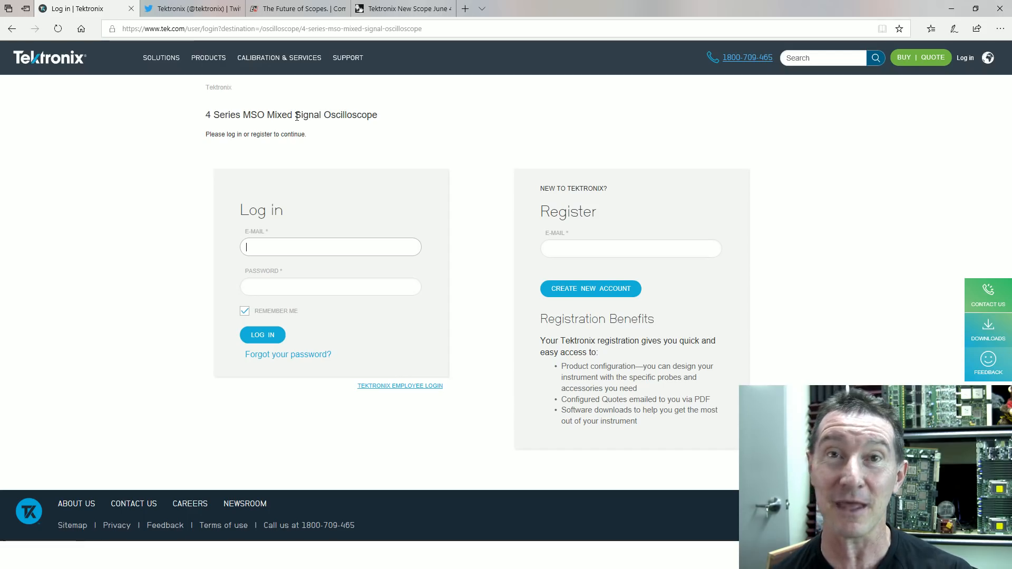
{"action": "mouse_move", "coordinate": [302, 125]}
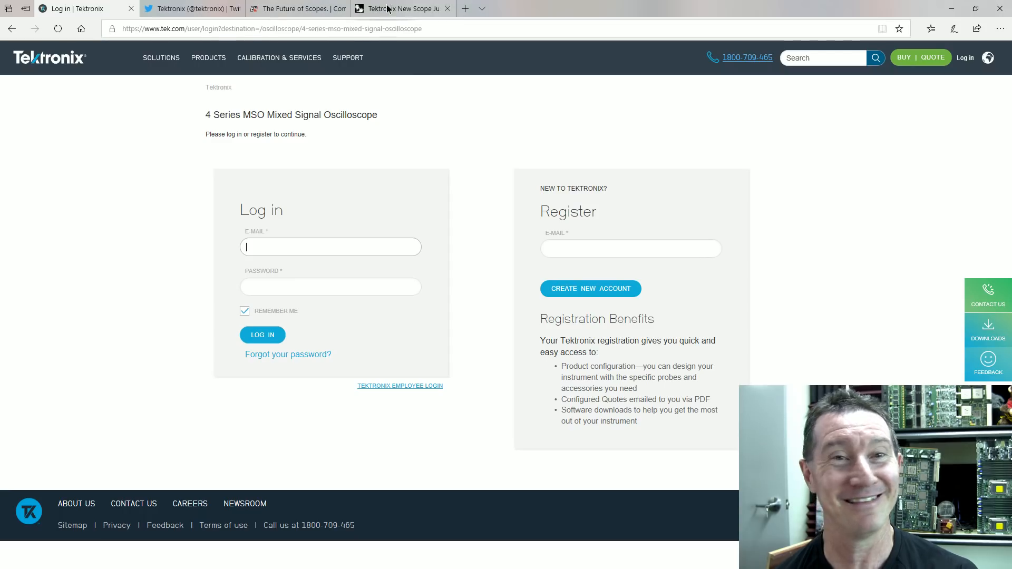
Step: Reopen the EEVblog thread and scroll to the shelving reply and ResistorRob's 8-channel comment
{"action": "left_click", "coordinate": [401, 8]}
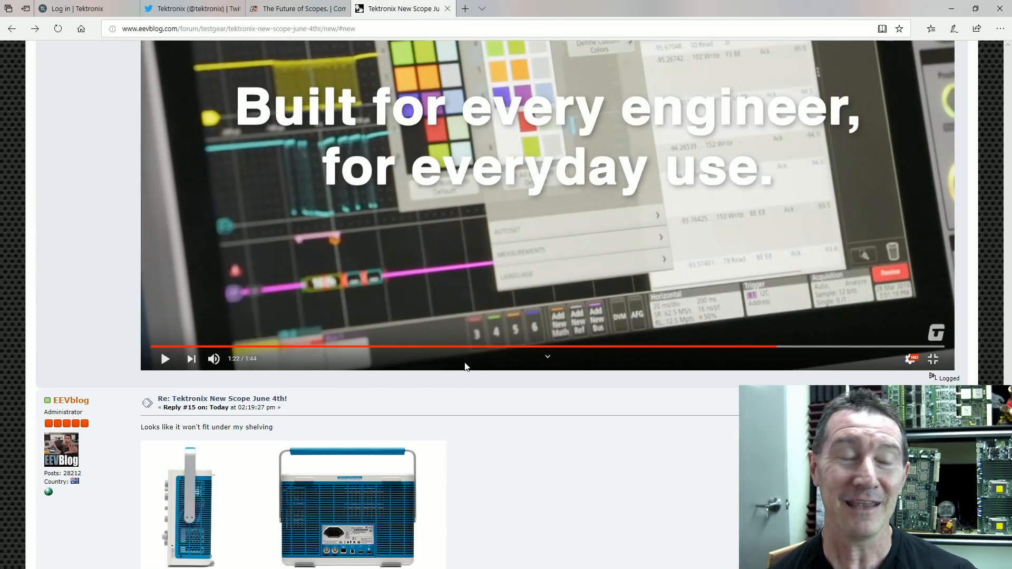
{"action": "mouse_move", "coordinate": [452, 375]}
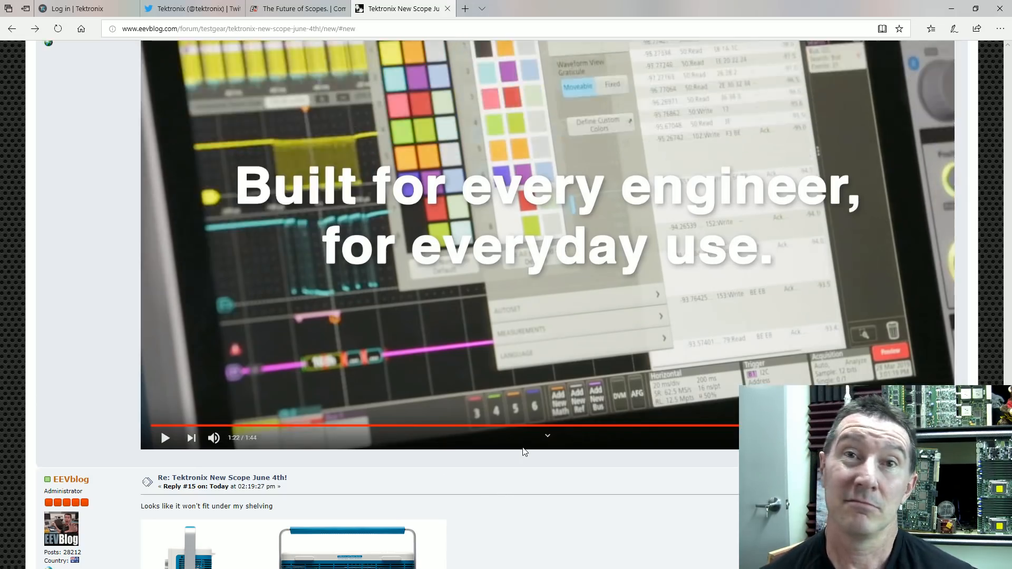
{"action": "scroll", "scroll_direction": "down", "scroll_amount": 3}
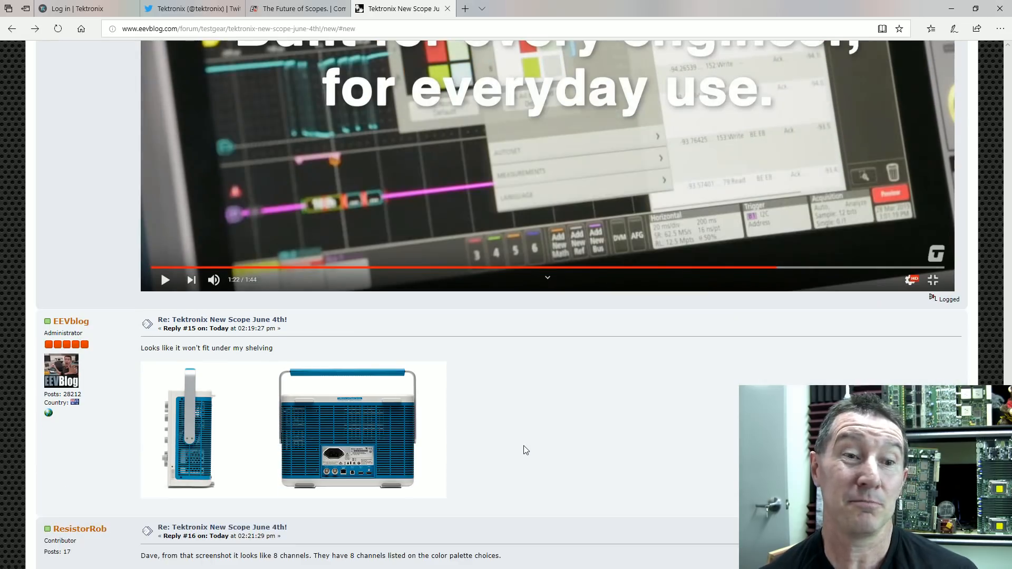